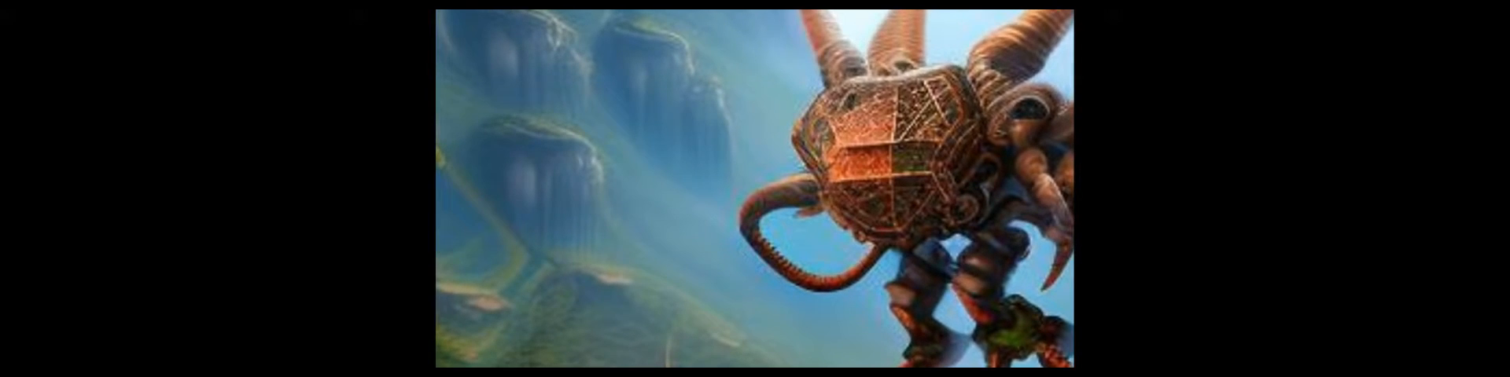
Step: Play the video on until the 'Universal Causality' Entropy article title card appears
click(755, 189)
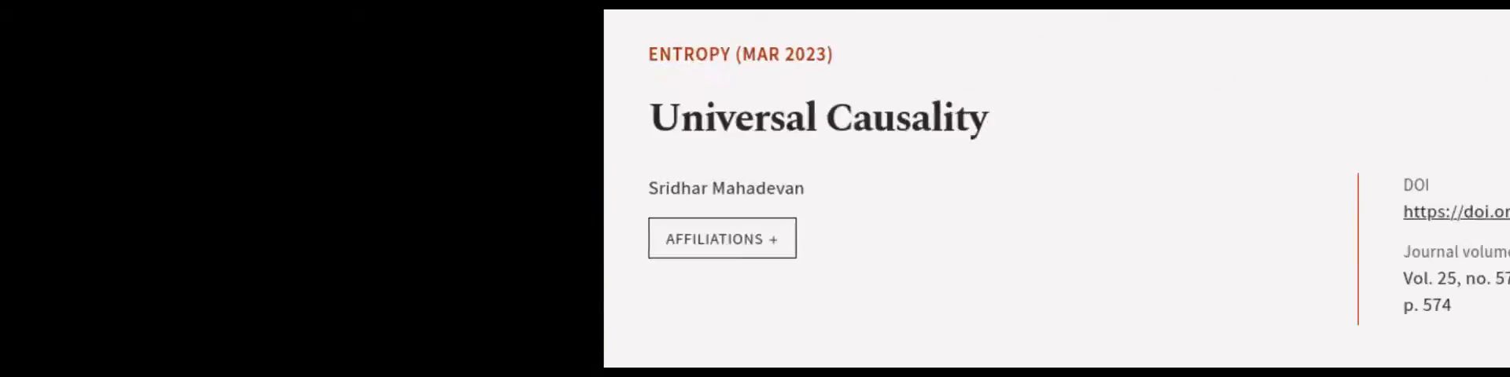
scroll(left, 3)
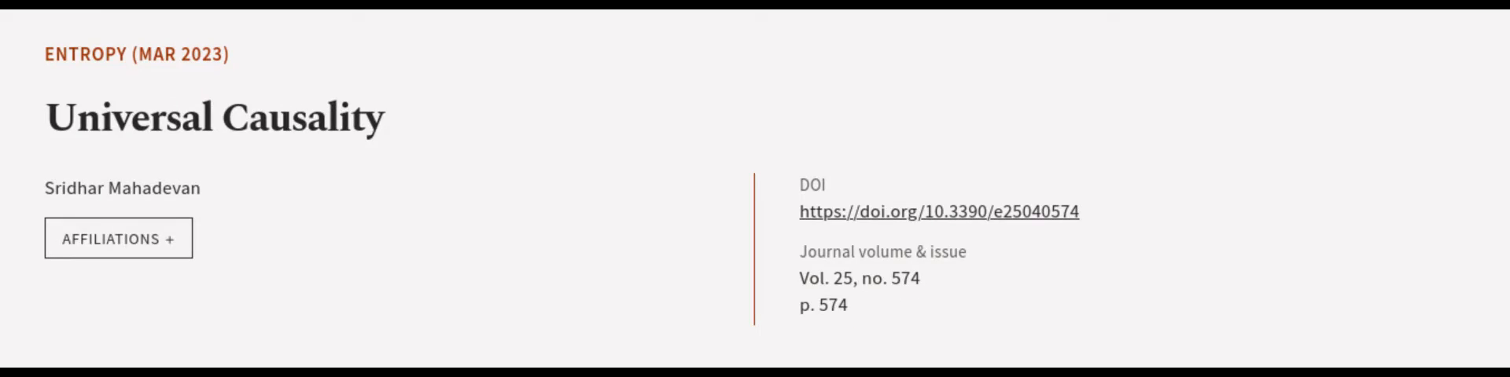